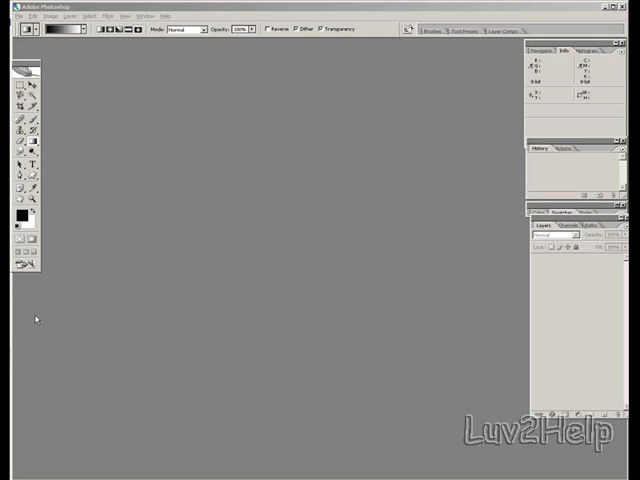
pyautogui.moveTo(40, 315)
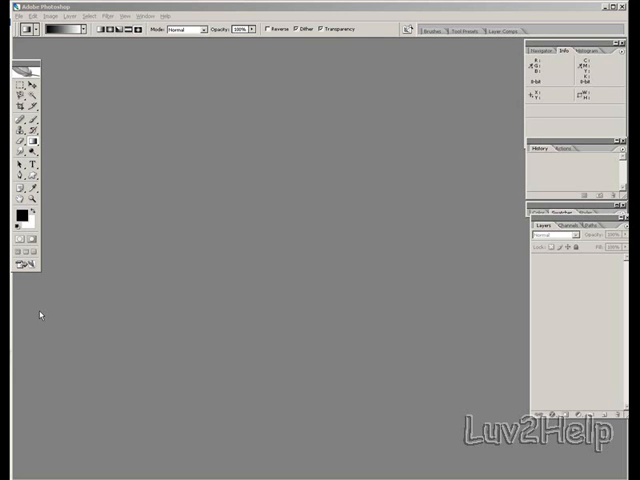
# Step: Create a new custom 500 × 500 pixel document with a white background
pyautogui.click(15, 16)
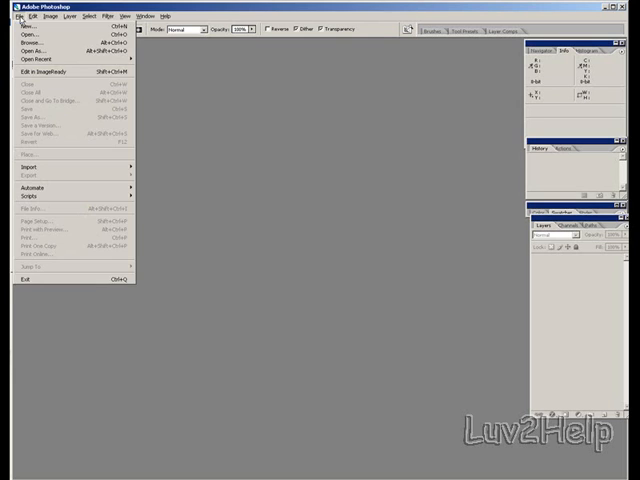
pyautogui.click(23, 31)
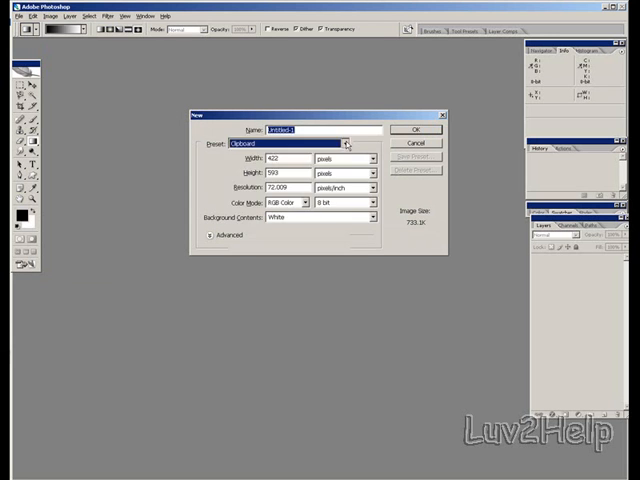
pyautogui.click(342, 142)
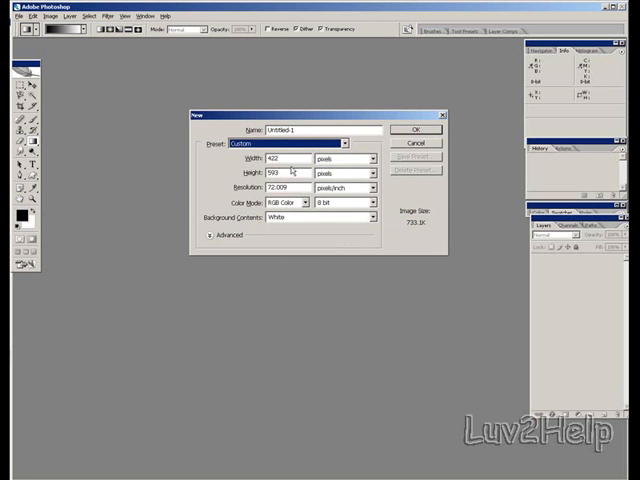
pyautogui.tripleClick(285, 158)
pyautogui.write('500')
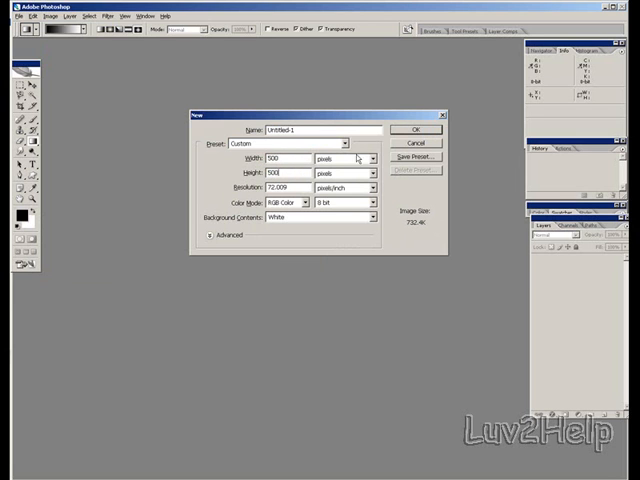
pyautogui.click(415, 129)
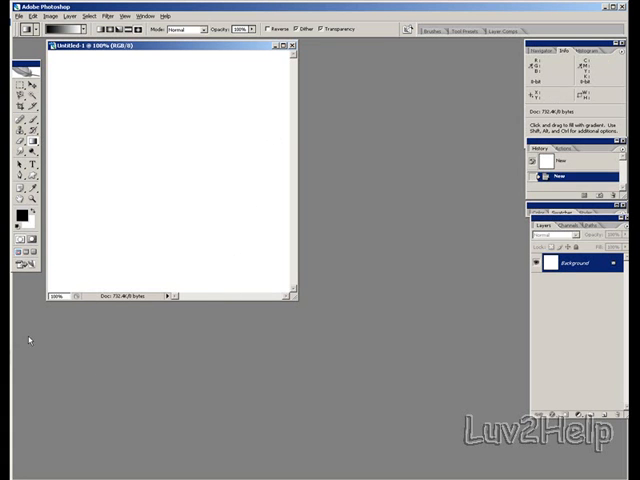
pyautogui.moveTo(18, 216)
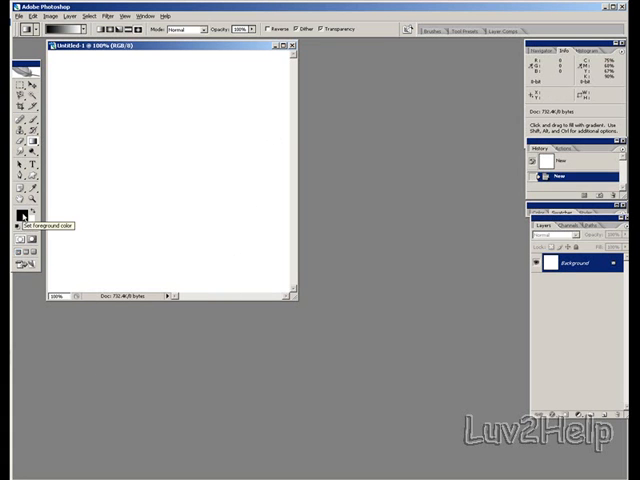
# Step: Set the foreground colour to grey 7a7979 and the background to light grey d2d1d1
pyautogui.click(16, 215)
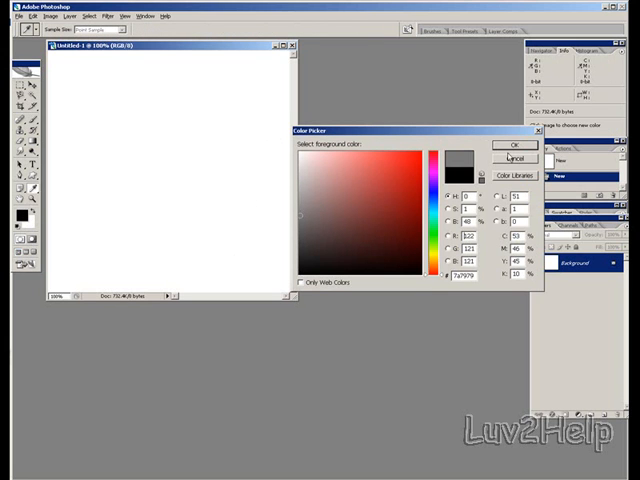
pyautogui.click(515, 145)
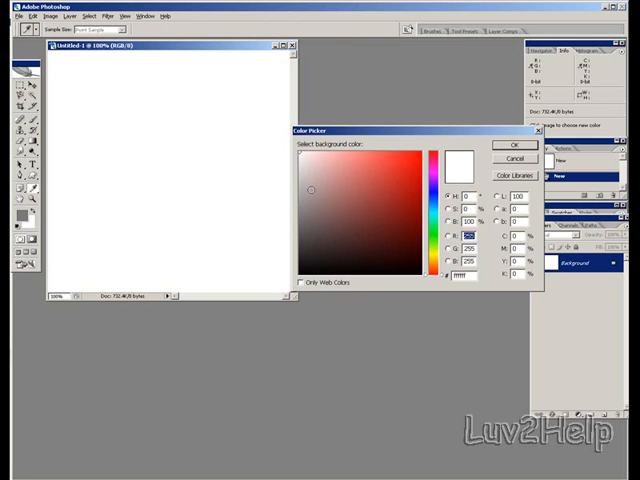
pyautogui.click(301, 172)
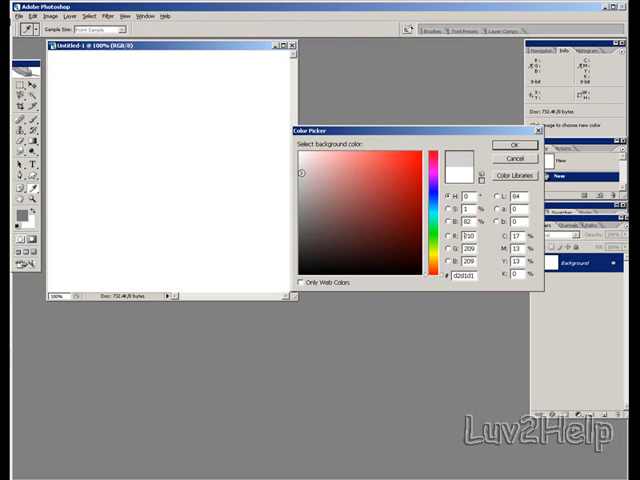
pyautogui.click(513, 145)
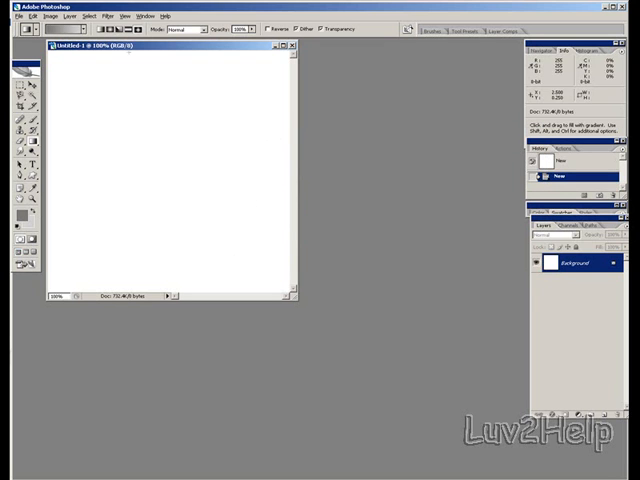
# Step: Apply Filter > Render > Clouds to fill the document with grey clouds
pyautogui.click(107, 16)
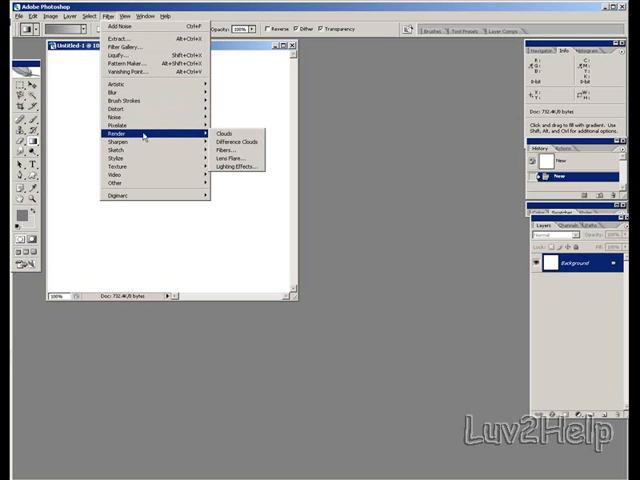
pyautogui.click(223, 132)
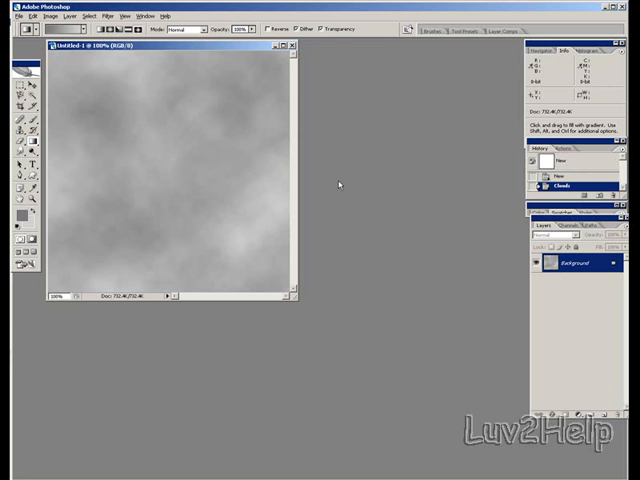
# Step: Add Gaussian monochromatic noise over the clouds with Filter > Noise > Add Noise
pyautogui.click(106, 16)
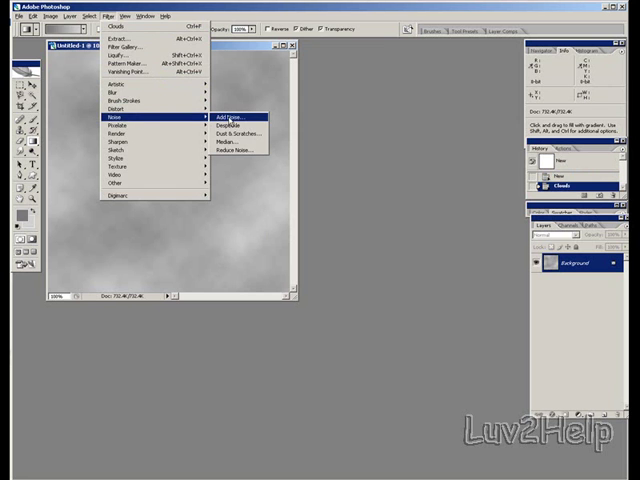
pyautogui.click(225, 118)
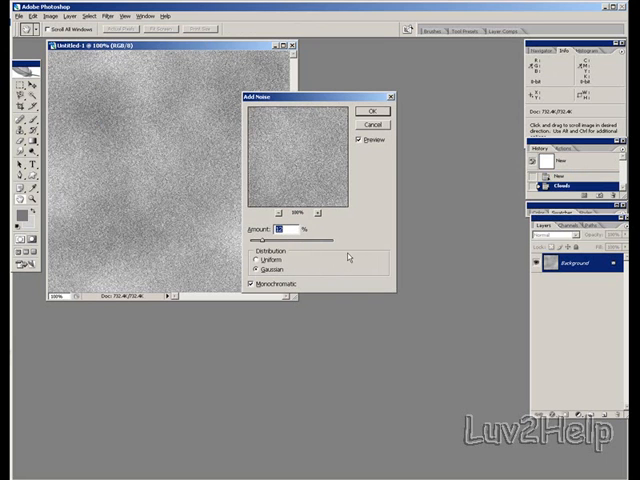
pyautogui.click(372, 110)
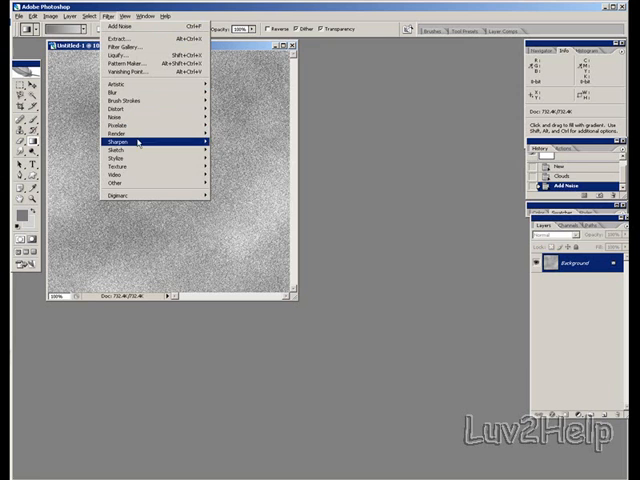
pyautogui.moveTo(120, 164)
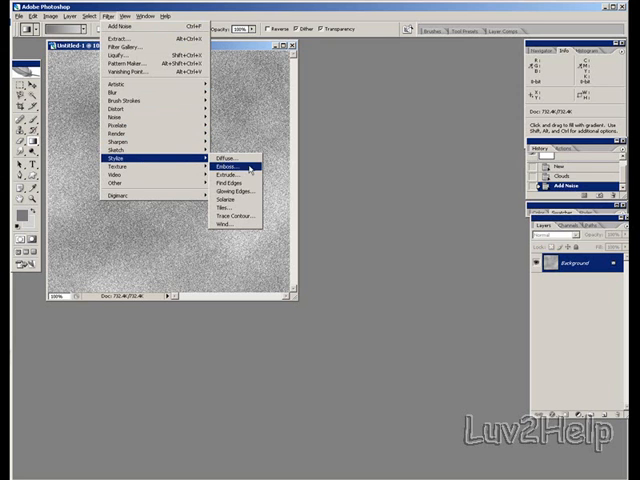
pyautogui.moveTo(226, 191)
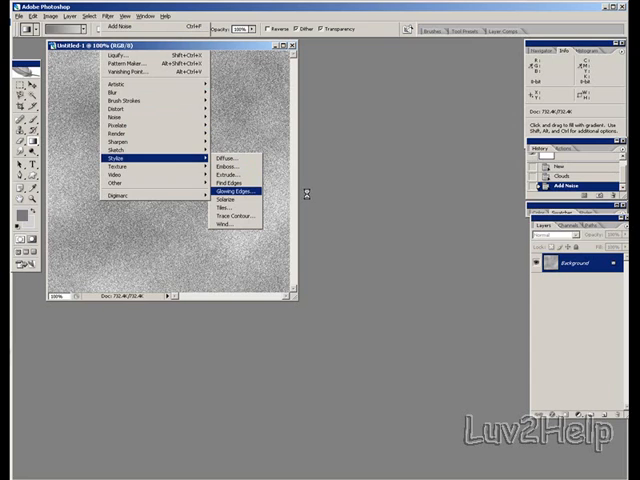
# Step: Apply Glowing Edges with Edge Width 2 and Smoothness 5
pyautogui.click(237, 188)
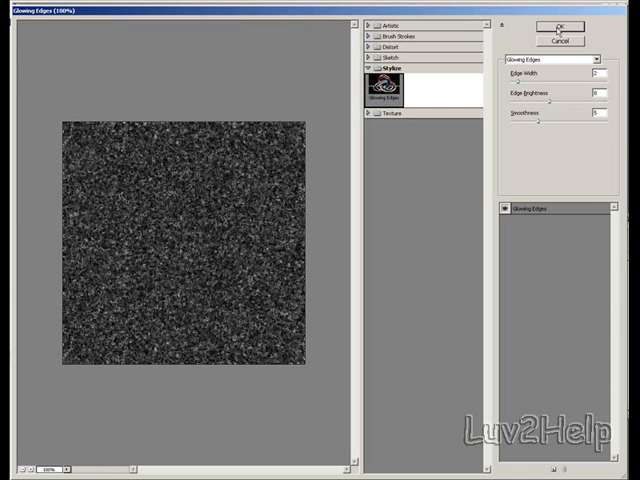
pyautogui.click(561, 25)
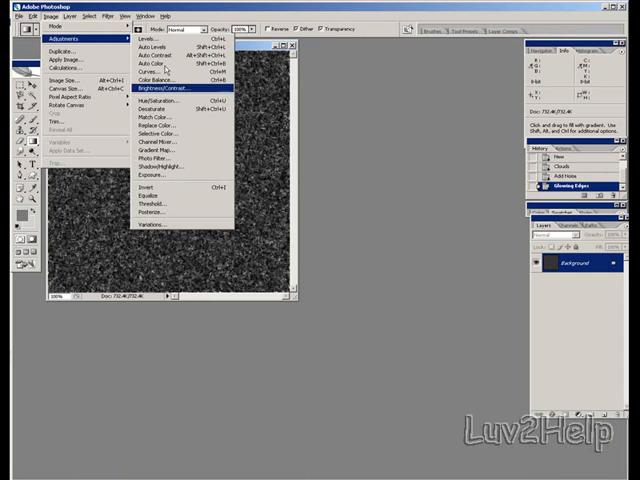
# Step: Colorize with Hue/Saturation, shifting hue toward brown with saturation 16
pyautogui.click(156, 98)
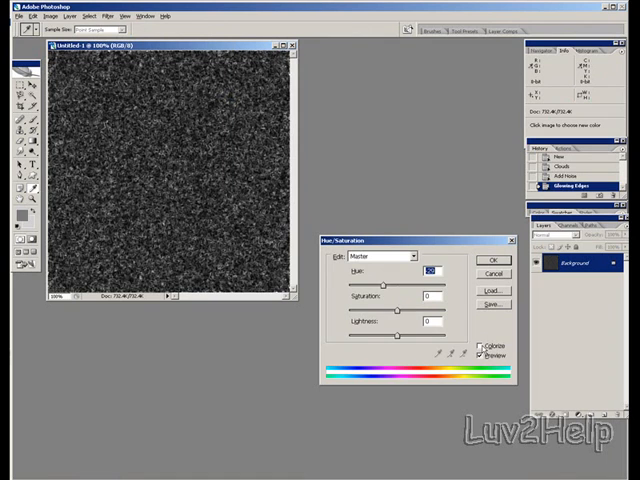
pyautogui.click(483, 345)
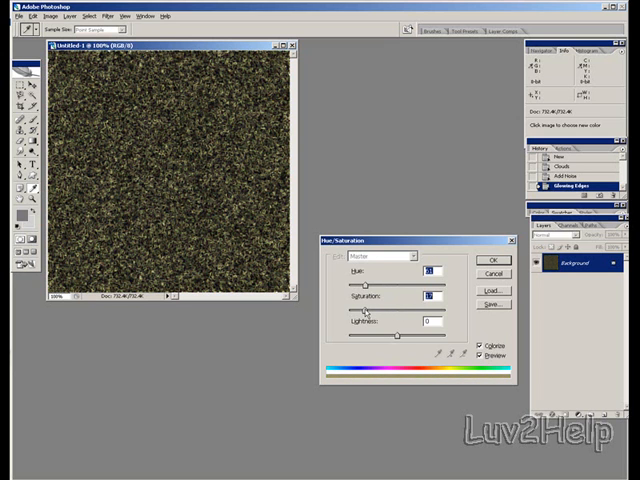
pyautogui.moveTo(363, 284); pyautogui.dragTo(352, 284)
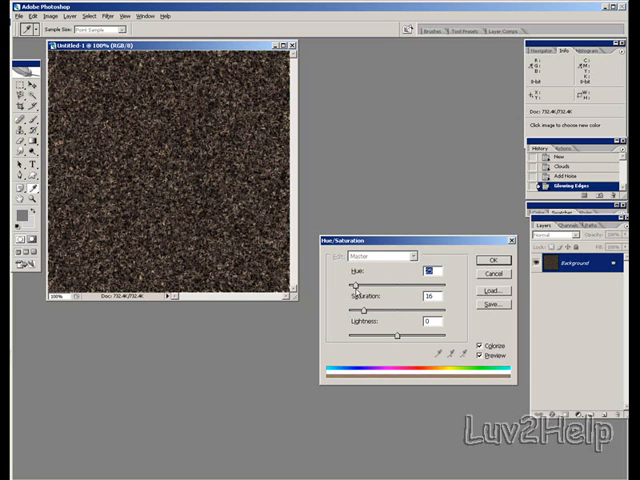
pyautogui.click(491, 260)
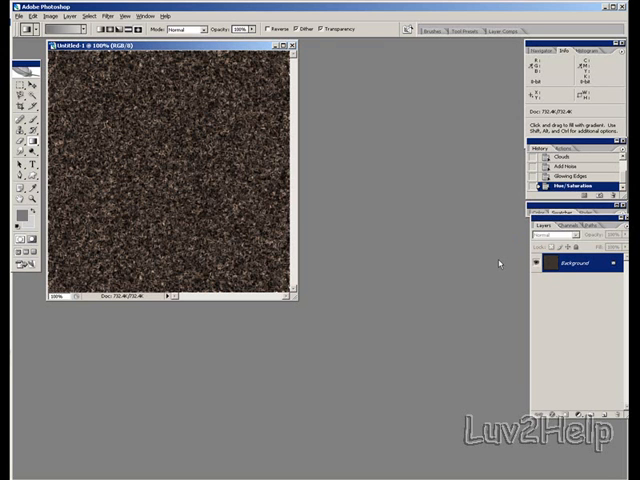